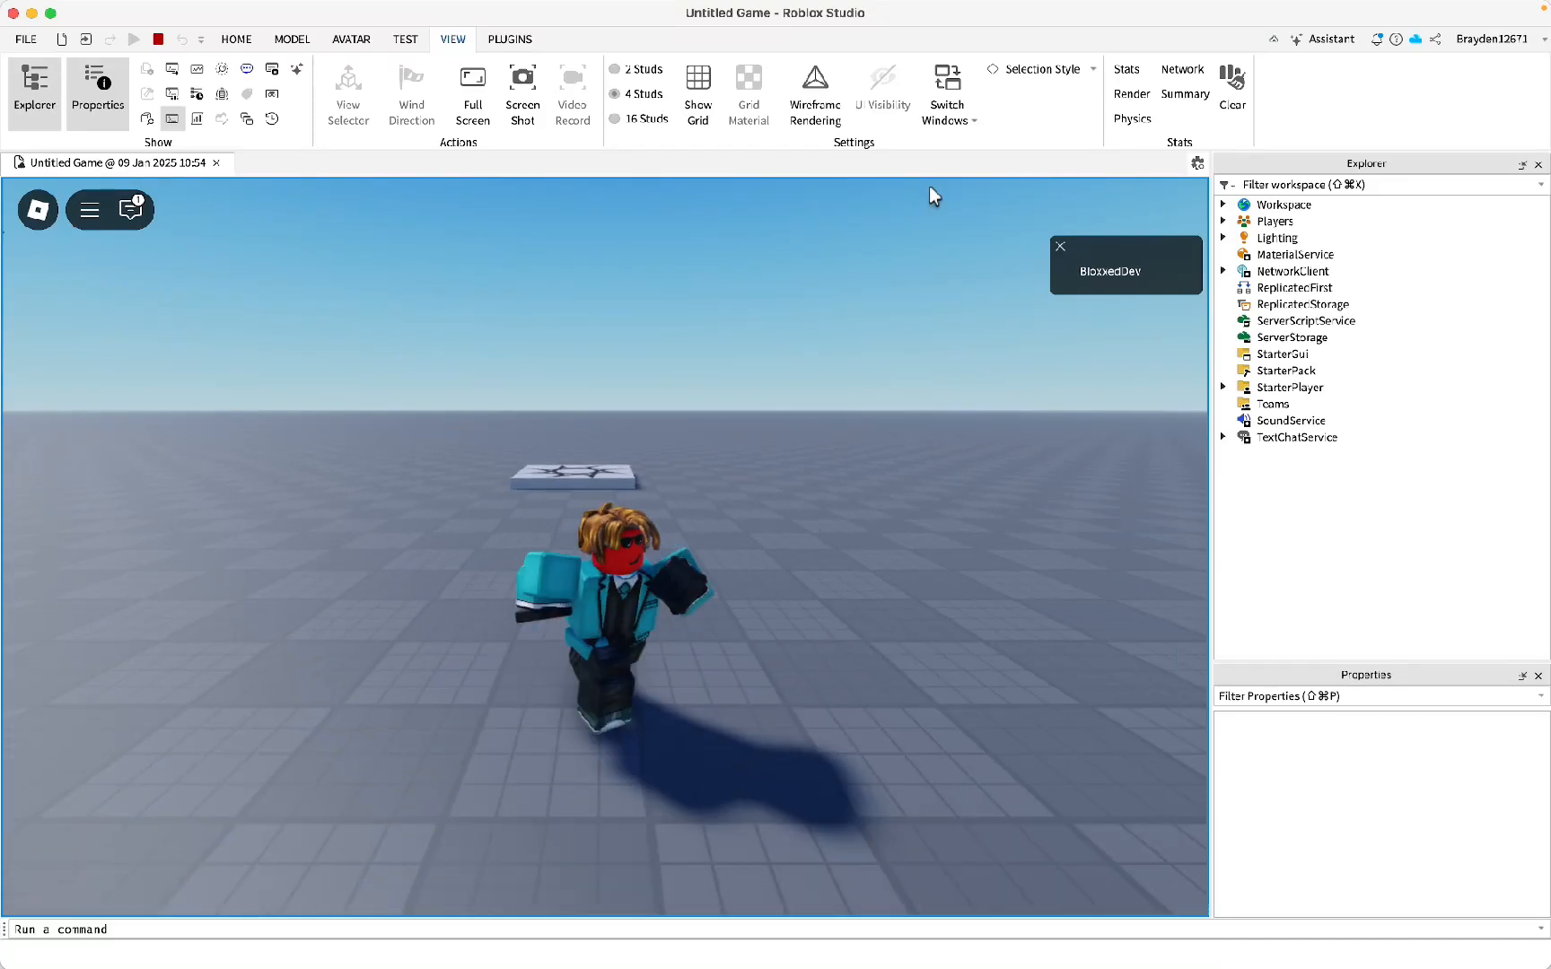
Step: Stop the running playtest to return to editing the baseplate scene
click(158, 39)
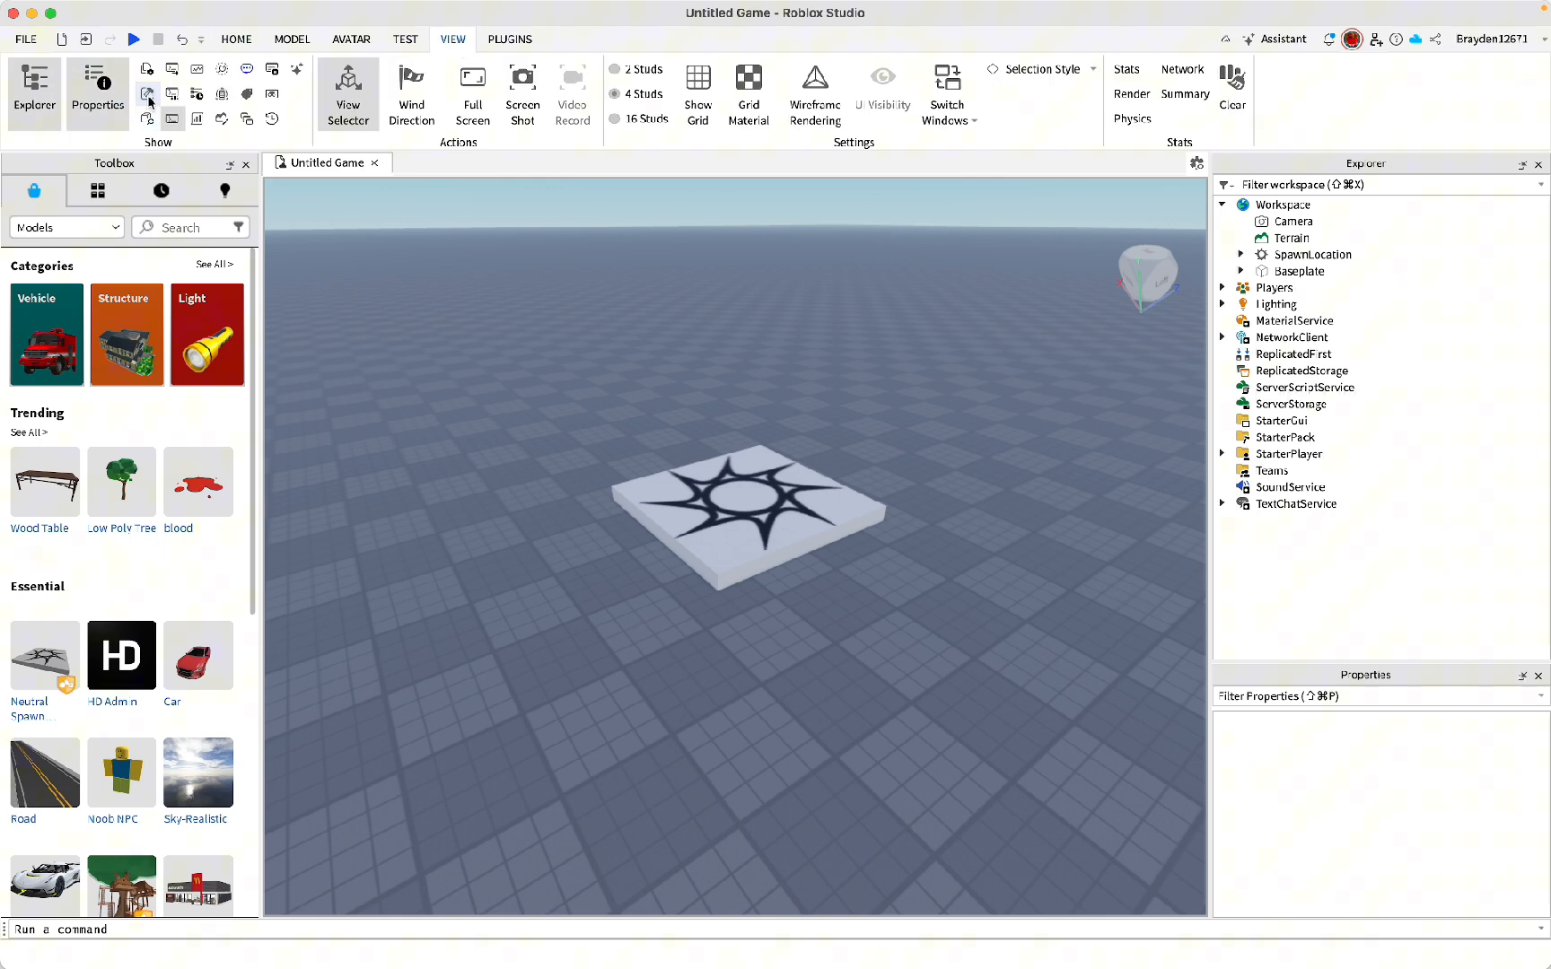
Step: Search the Toolbox Marketplace for 'r15 dummy' and insert an R15 Dummy model
click(32, 190)
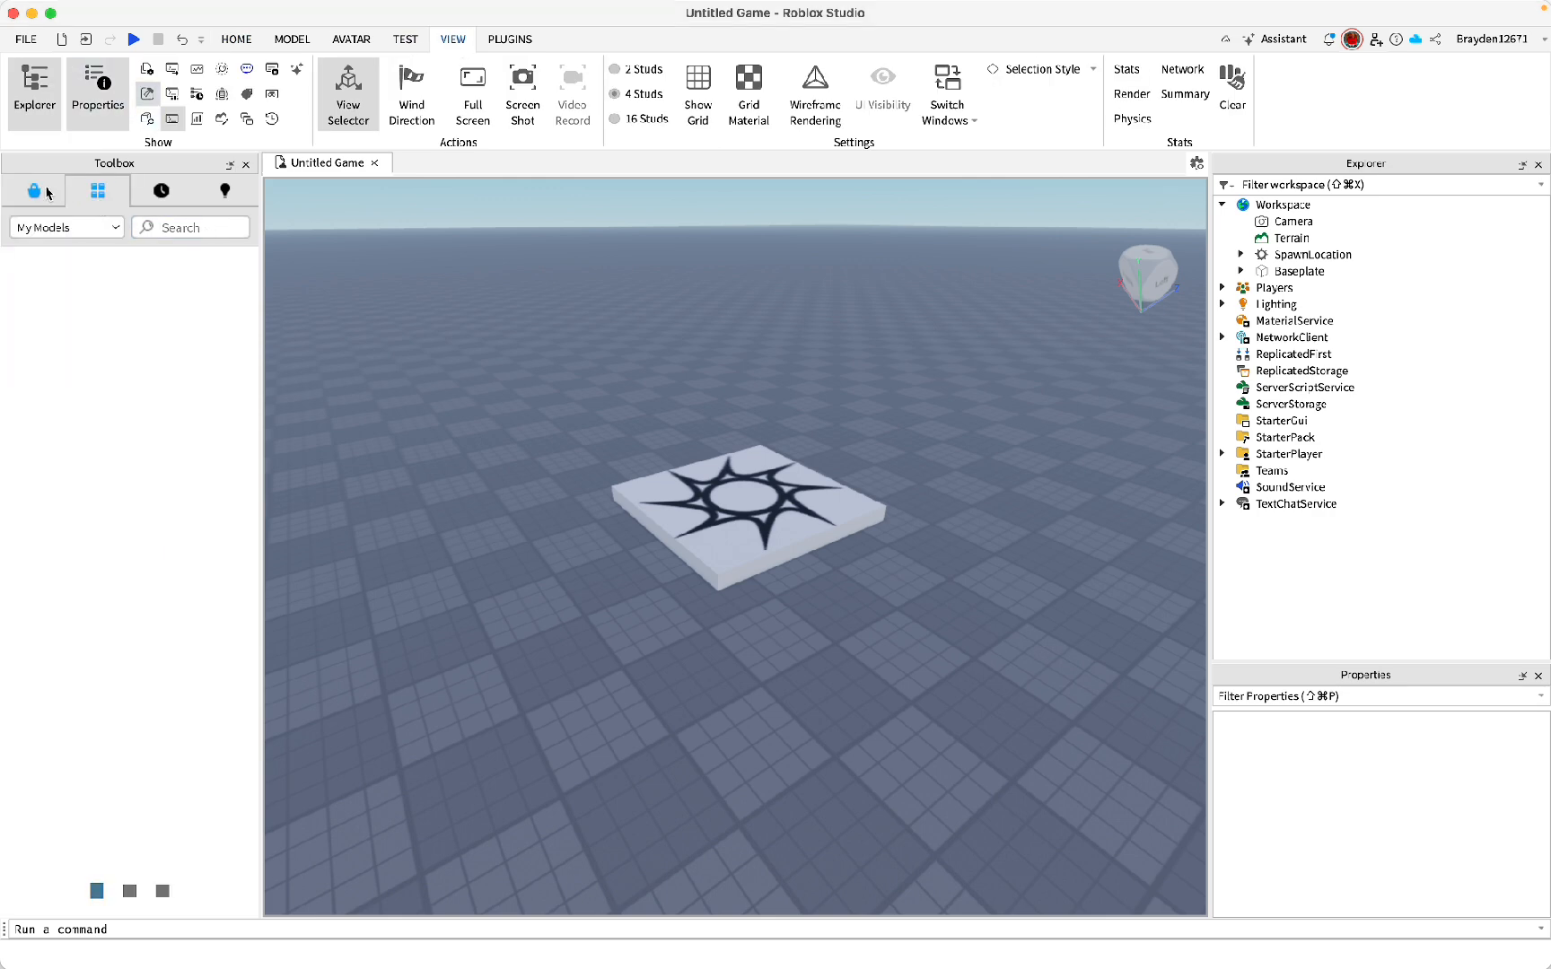
click(32, 191)
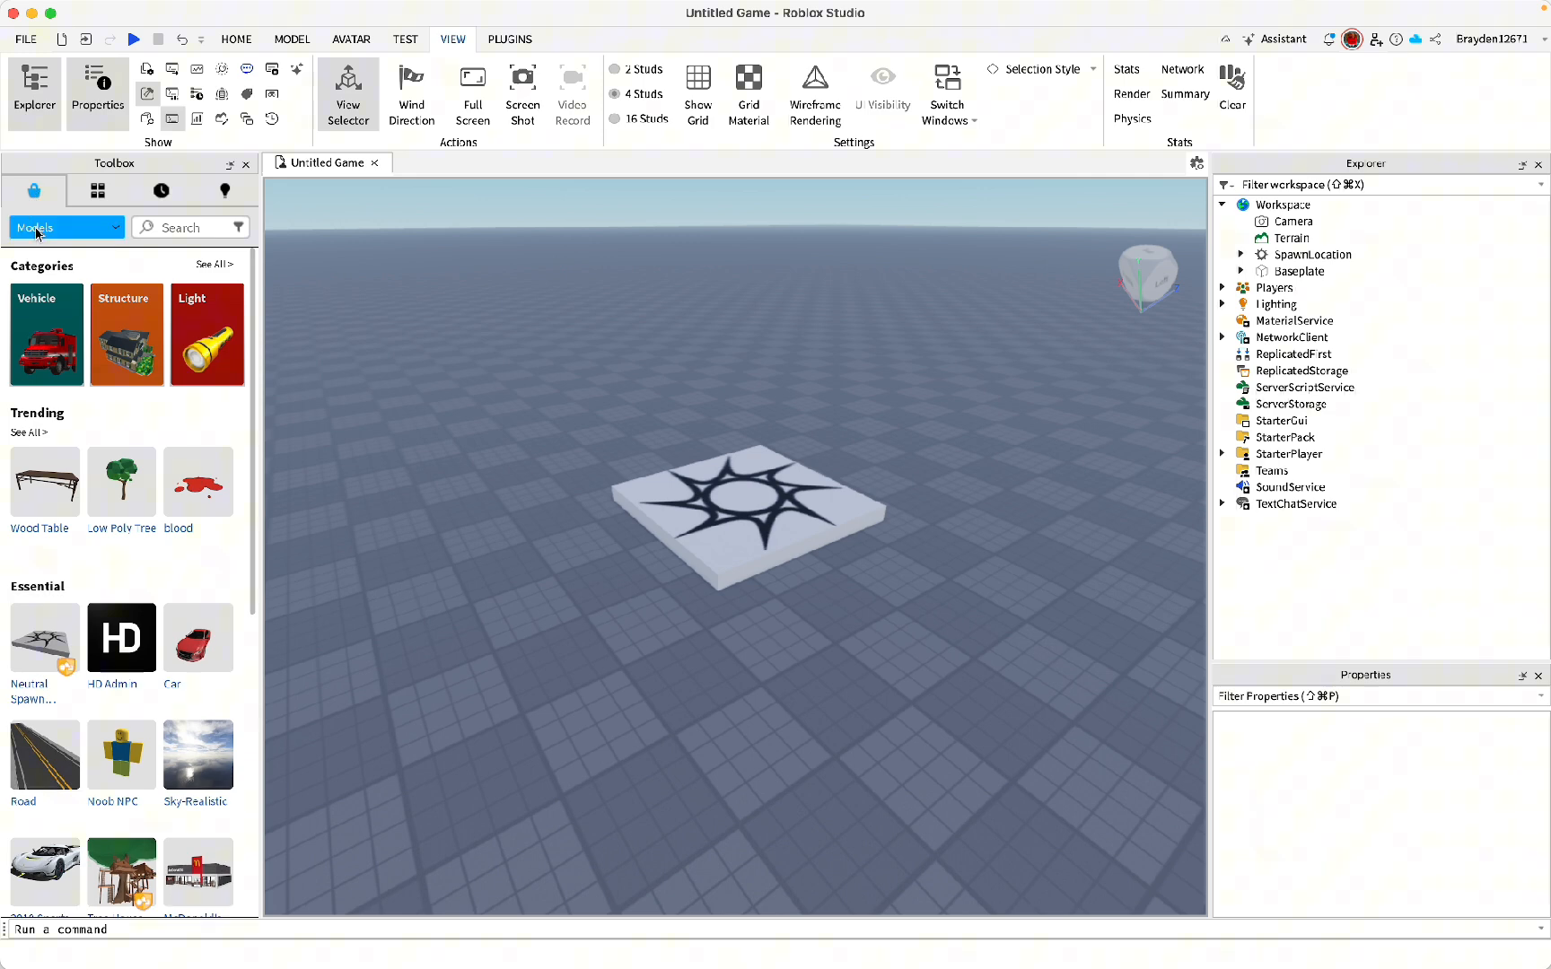
text(r15 dummy)
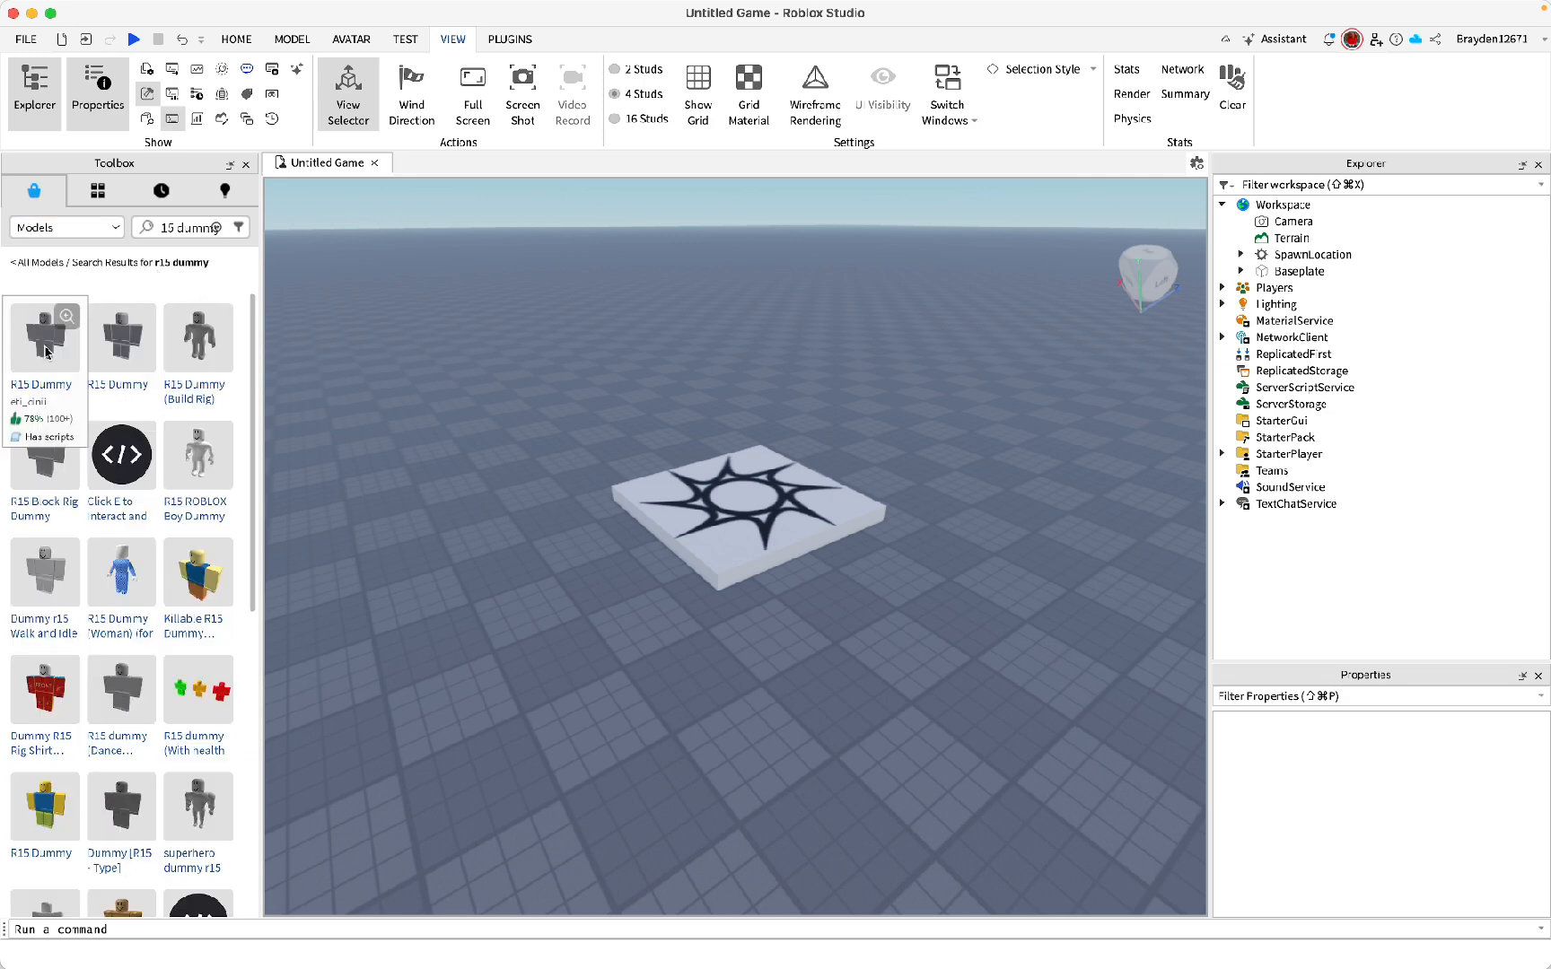
mouse_move(45, 446)
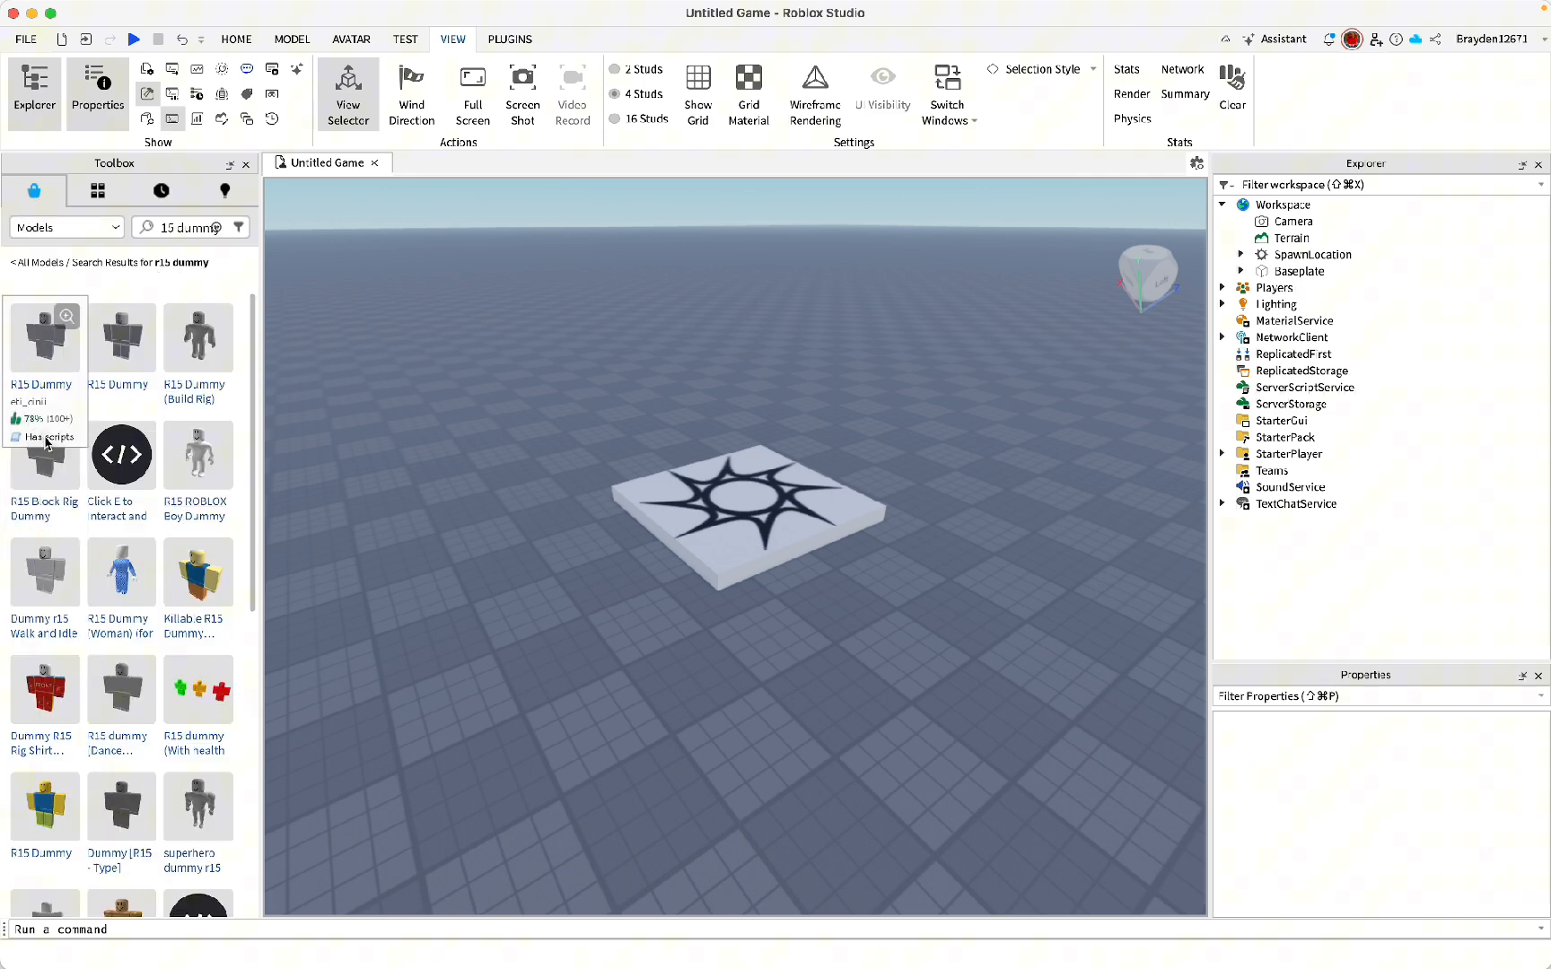
mouse_move(120, 339)
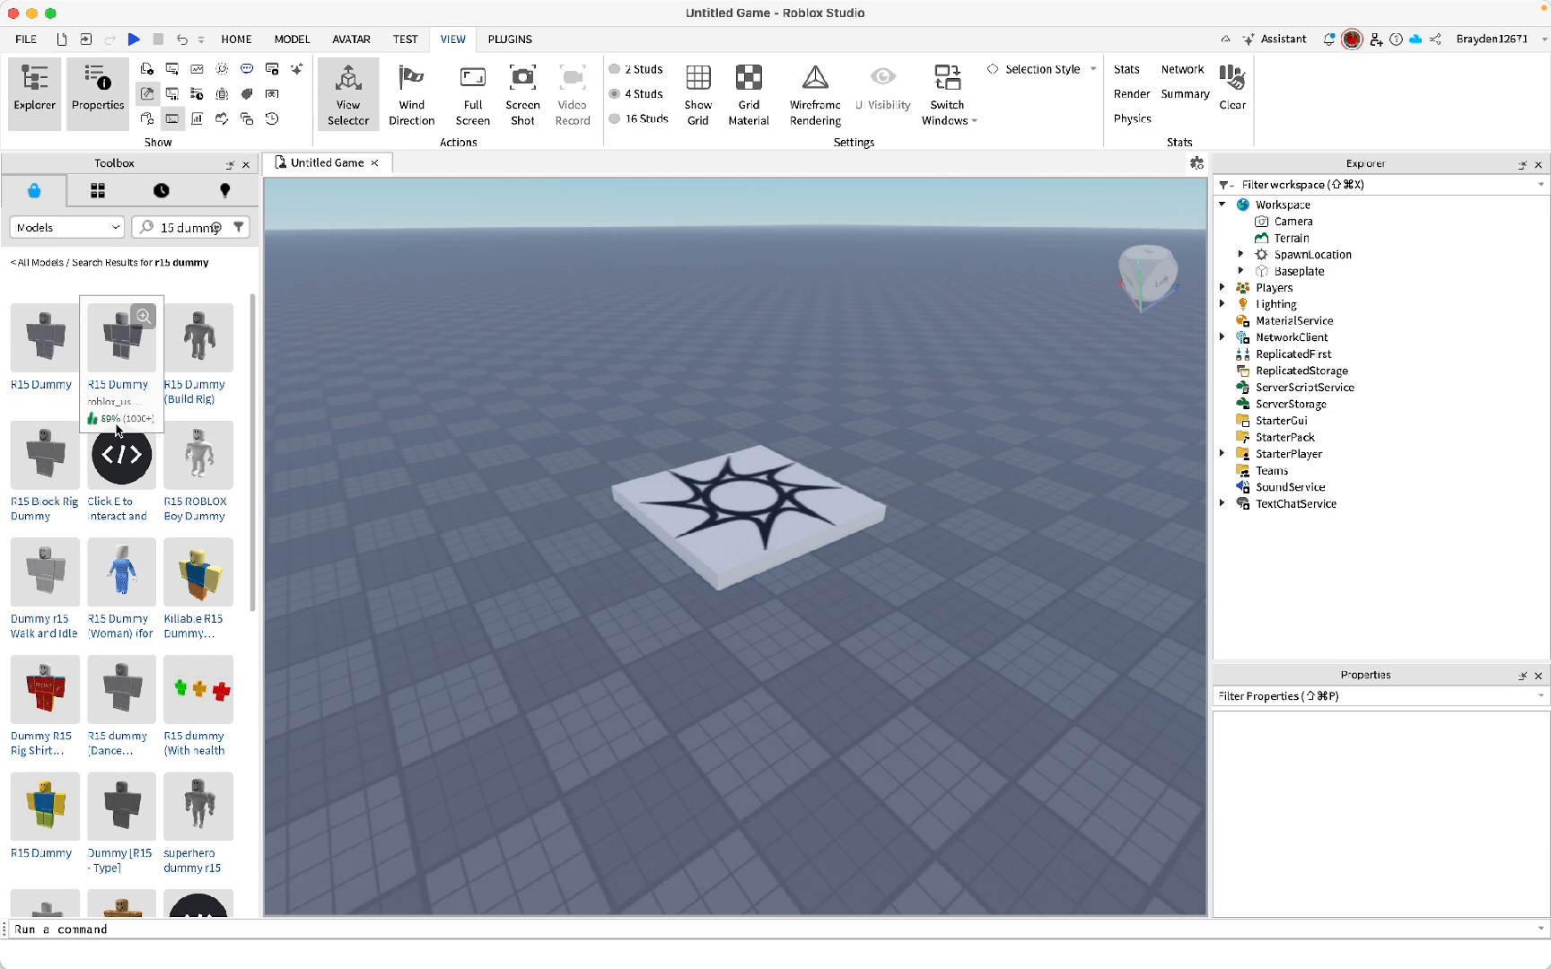
click(119, 337)
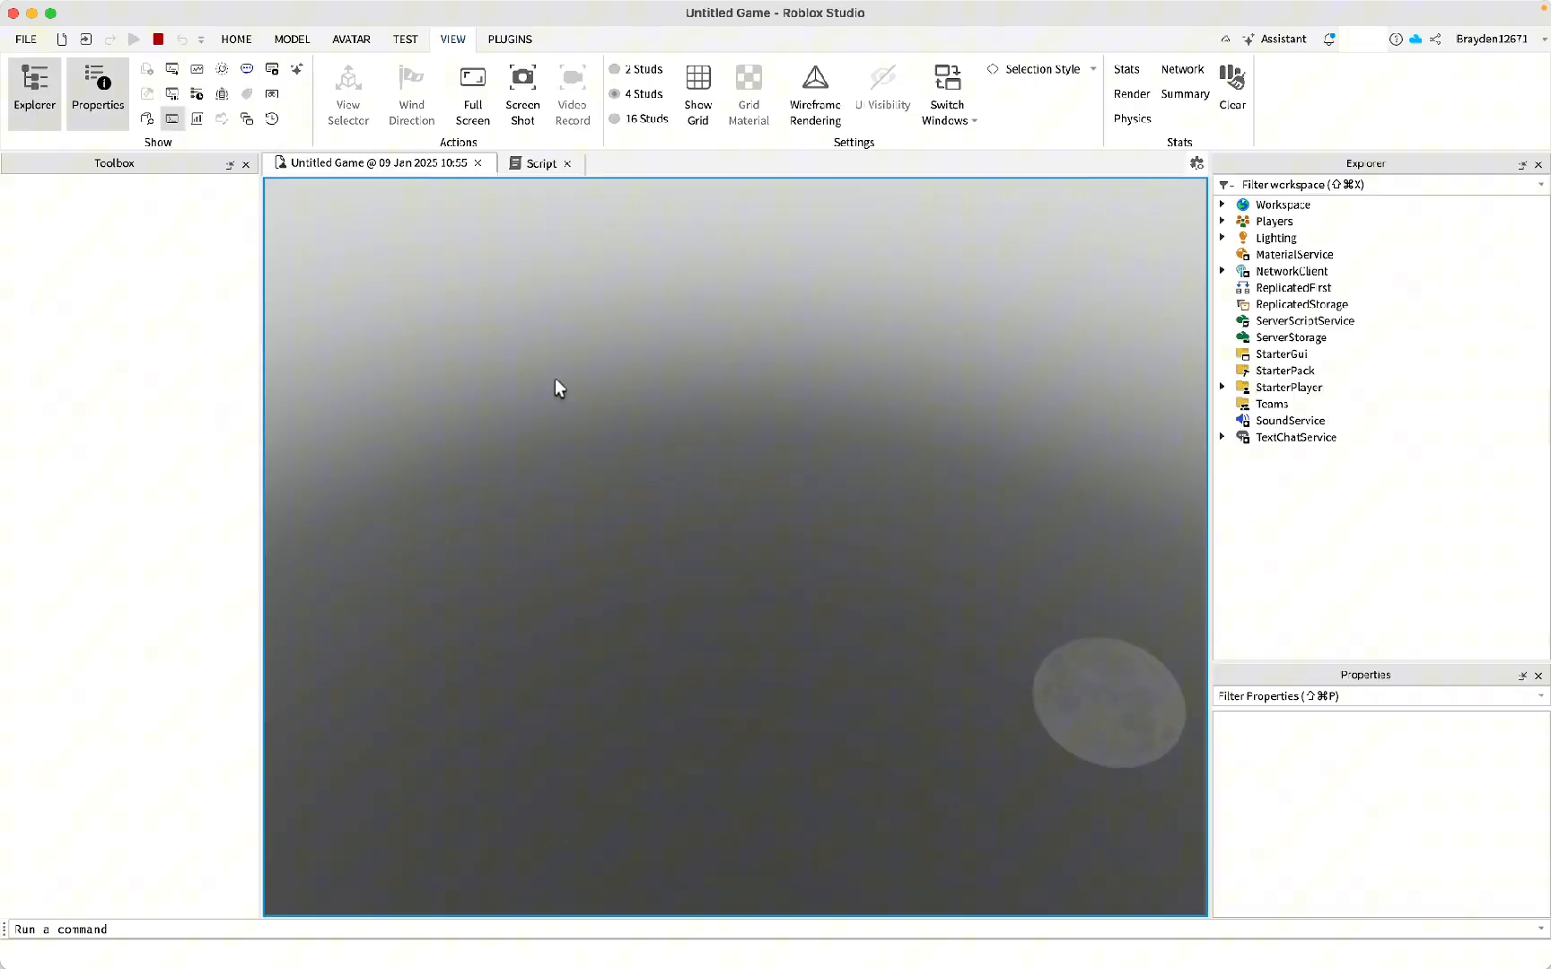
Step: Stop the playtest and change the script's touch damage to 'Health -= 5'
click(134, 39)
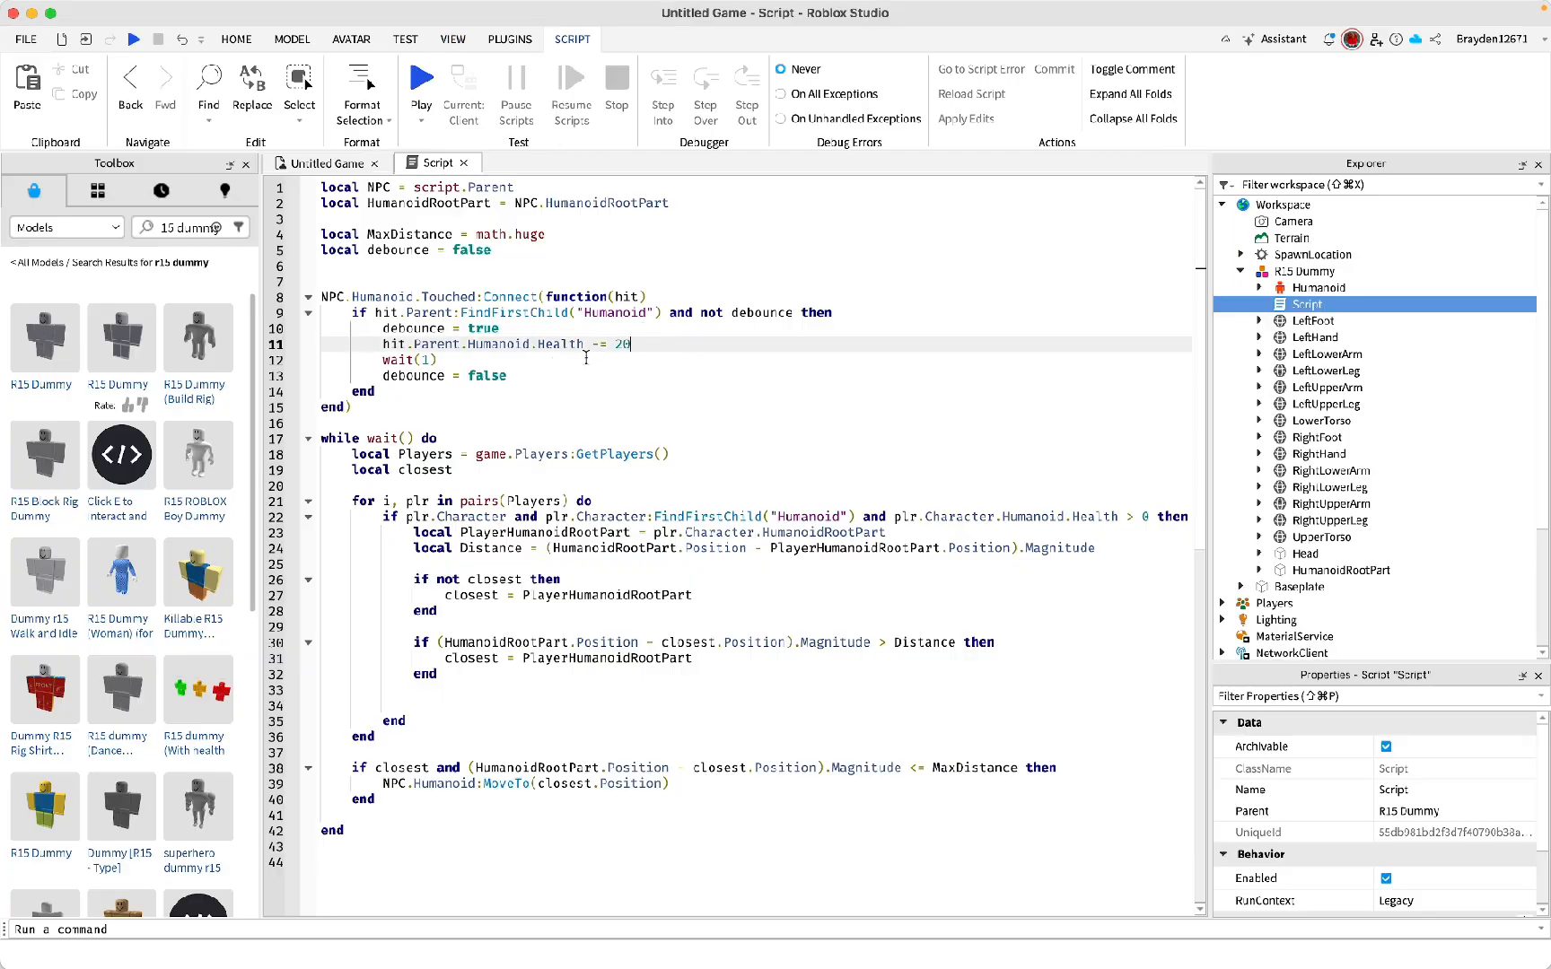
text(5)
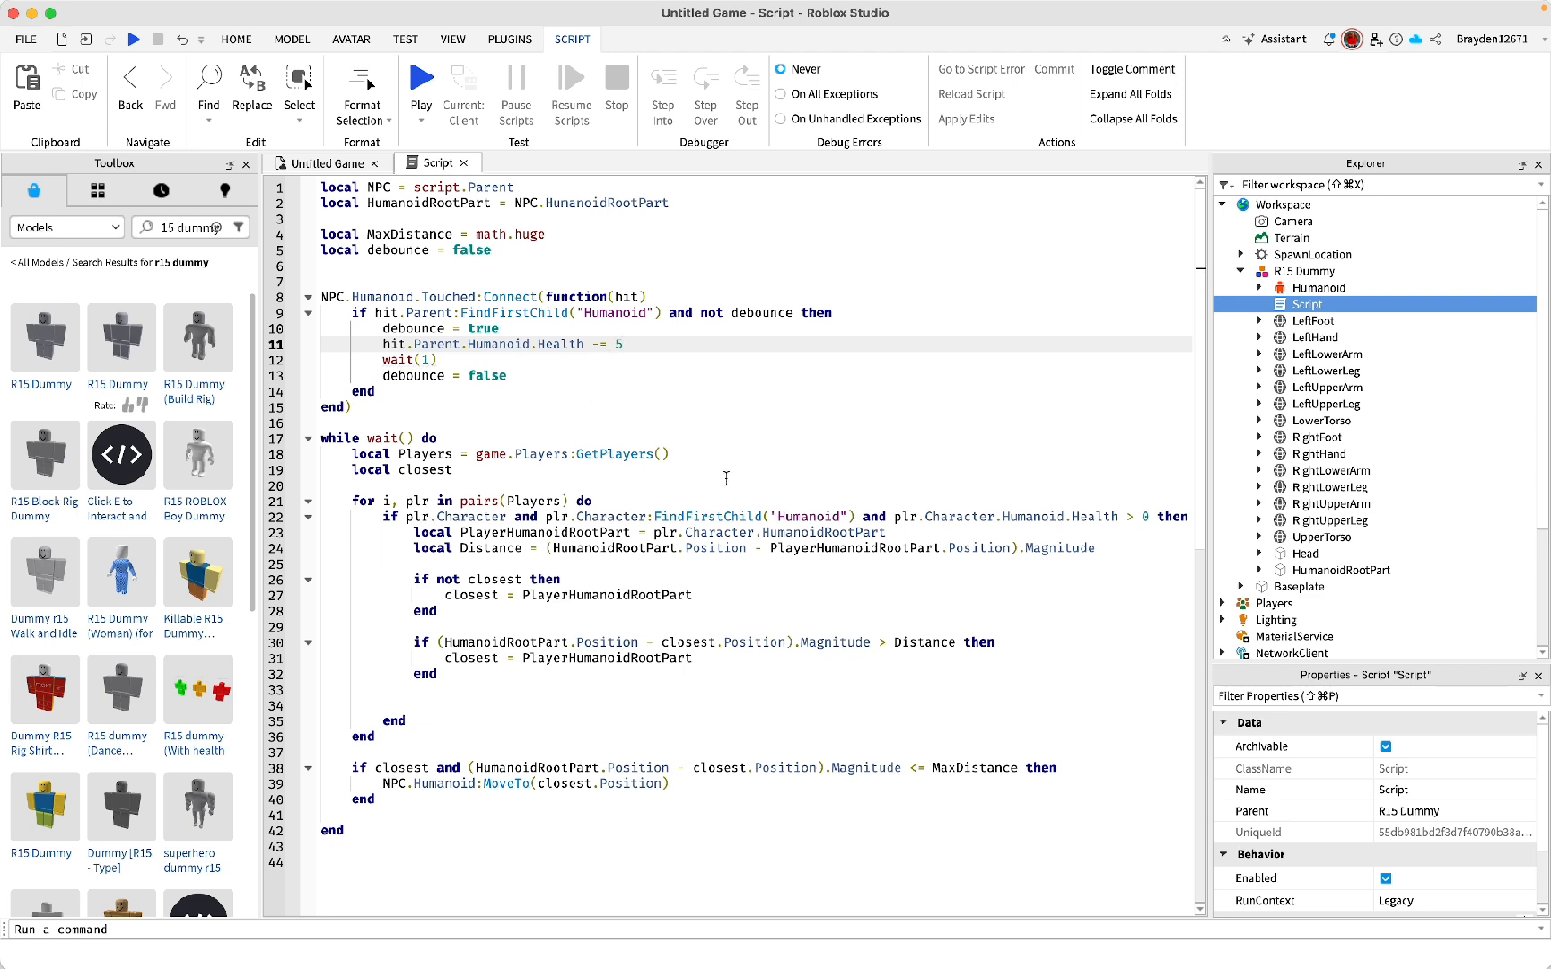
mouse_move(624, 572)
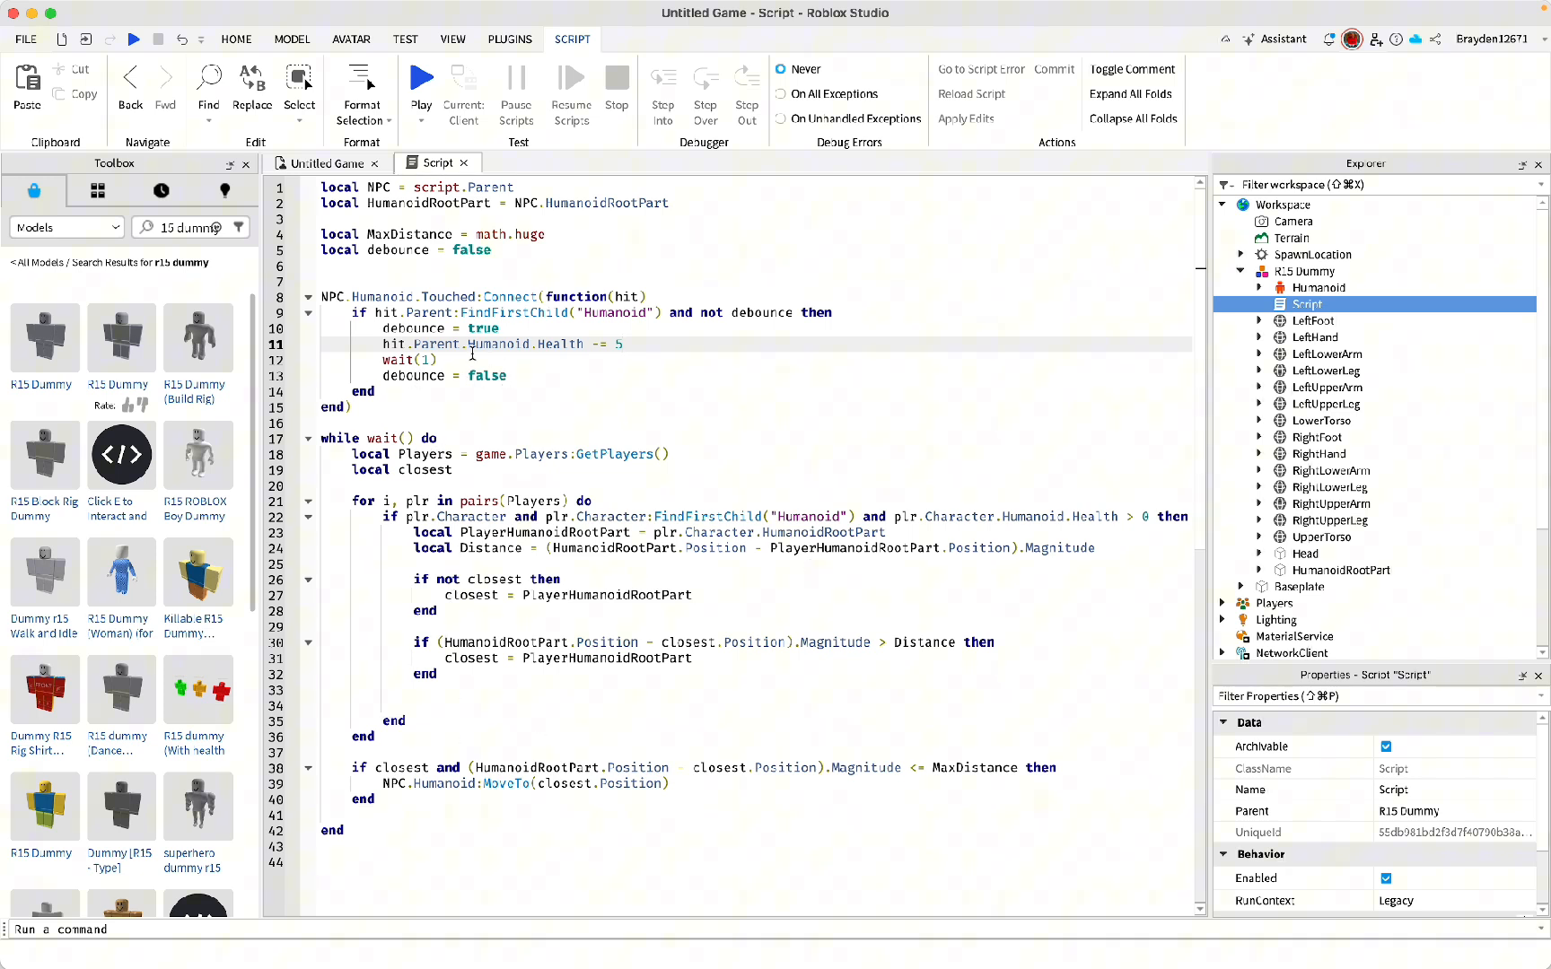
mouse_move(399, 359)
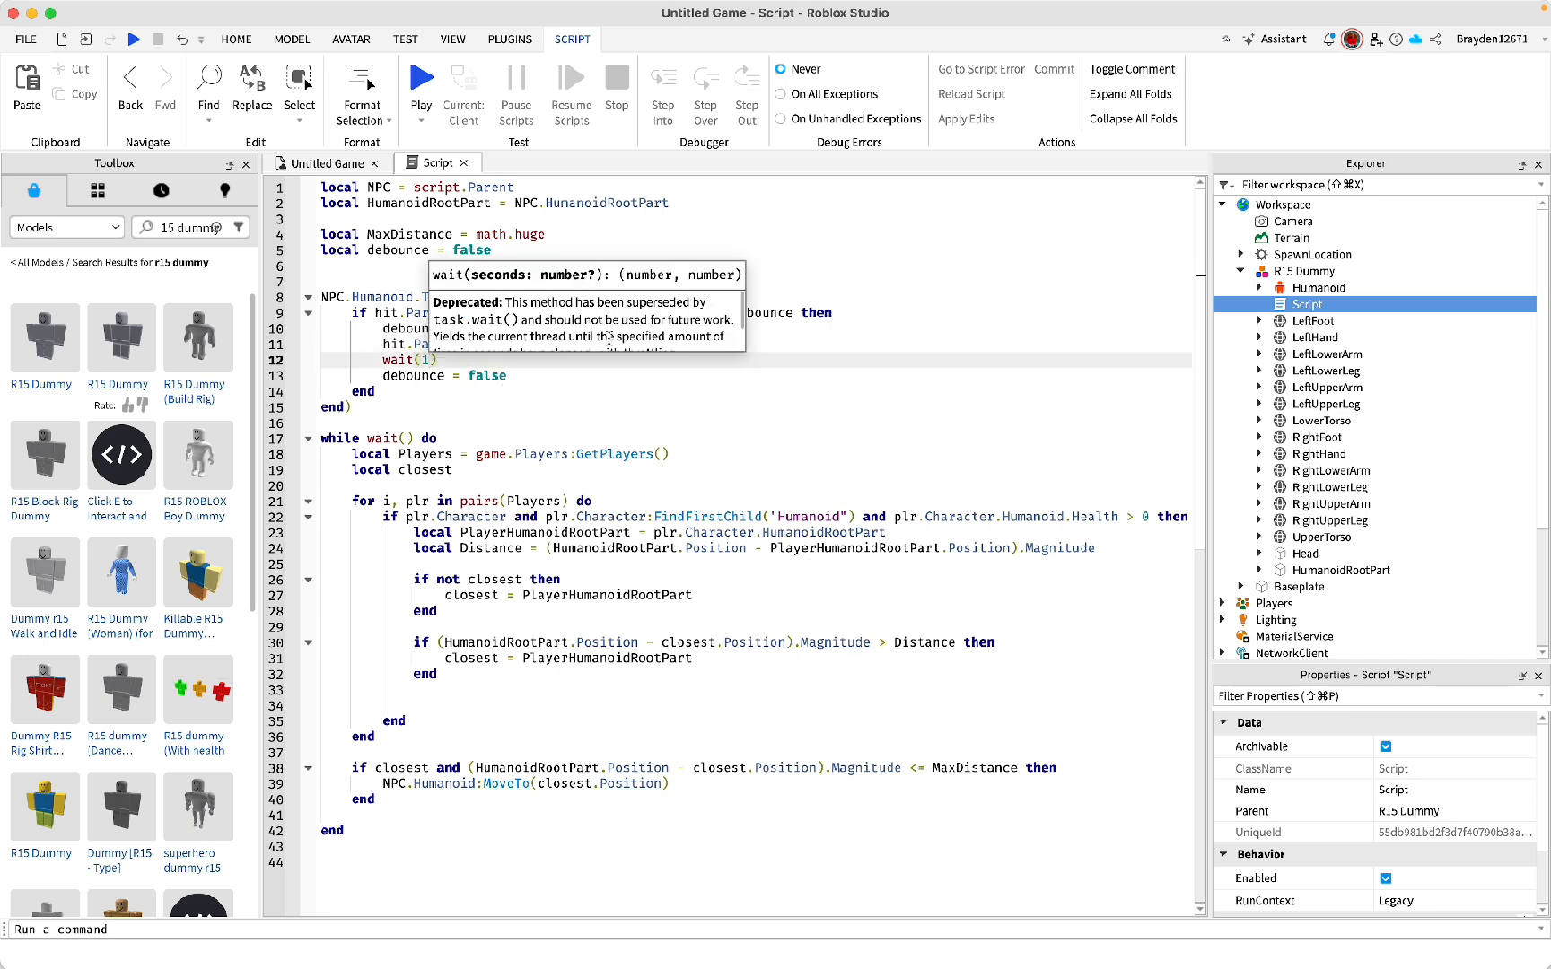
Step: Replace the 1 in wait(1) on line 12 with a new cooldown value
text(0)
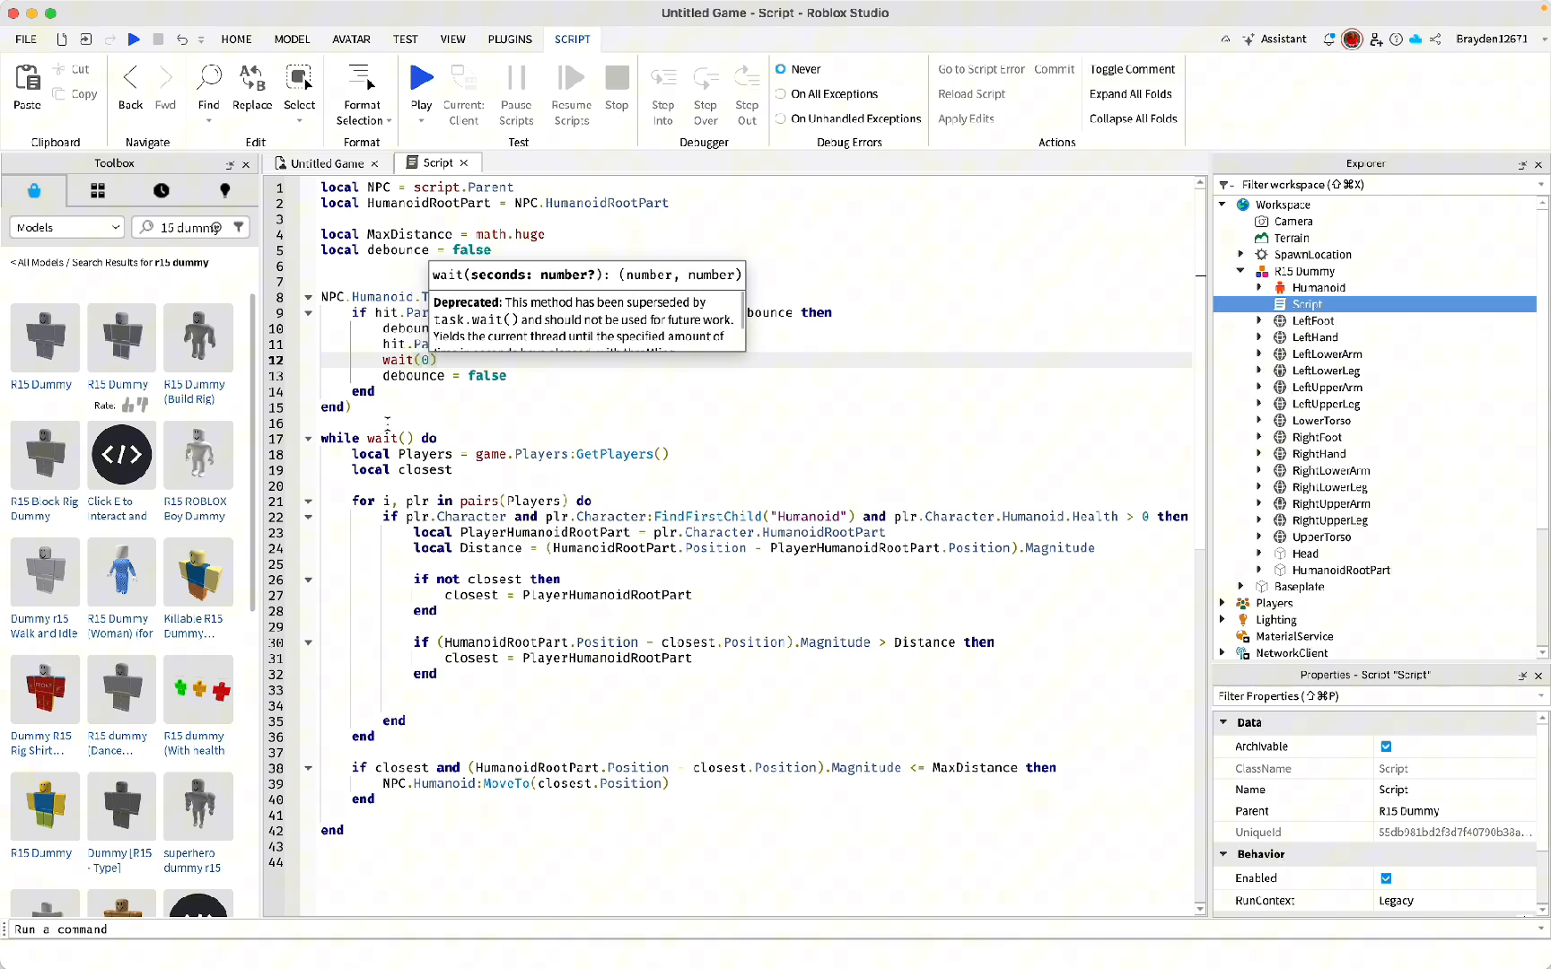
text(3)
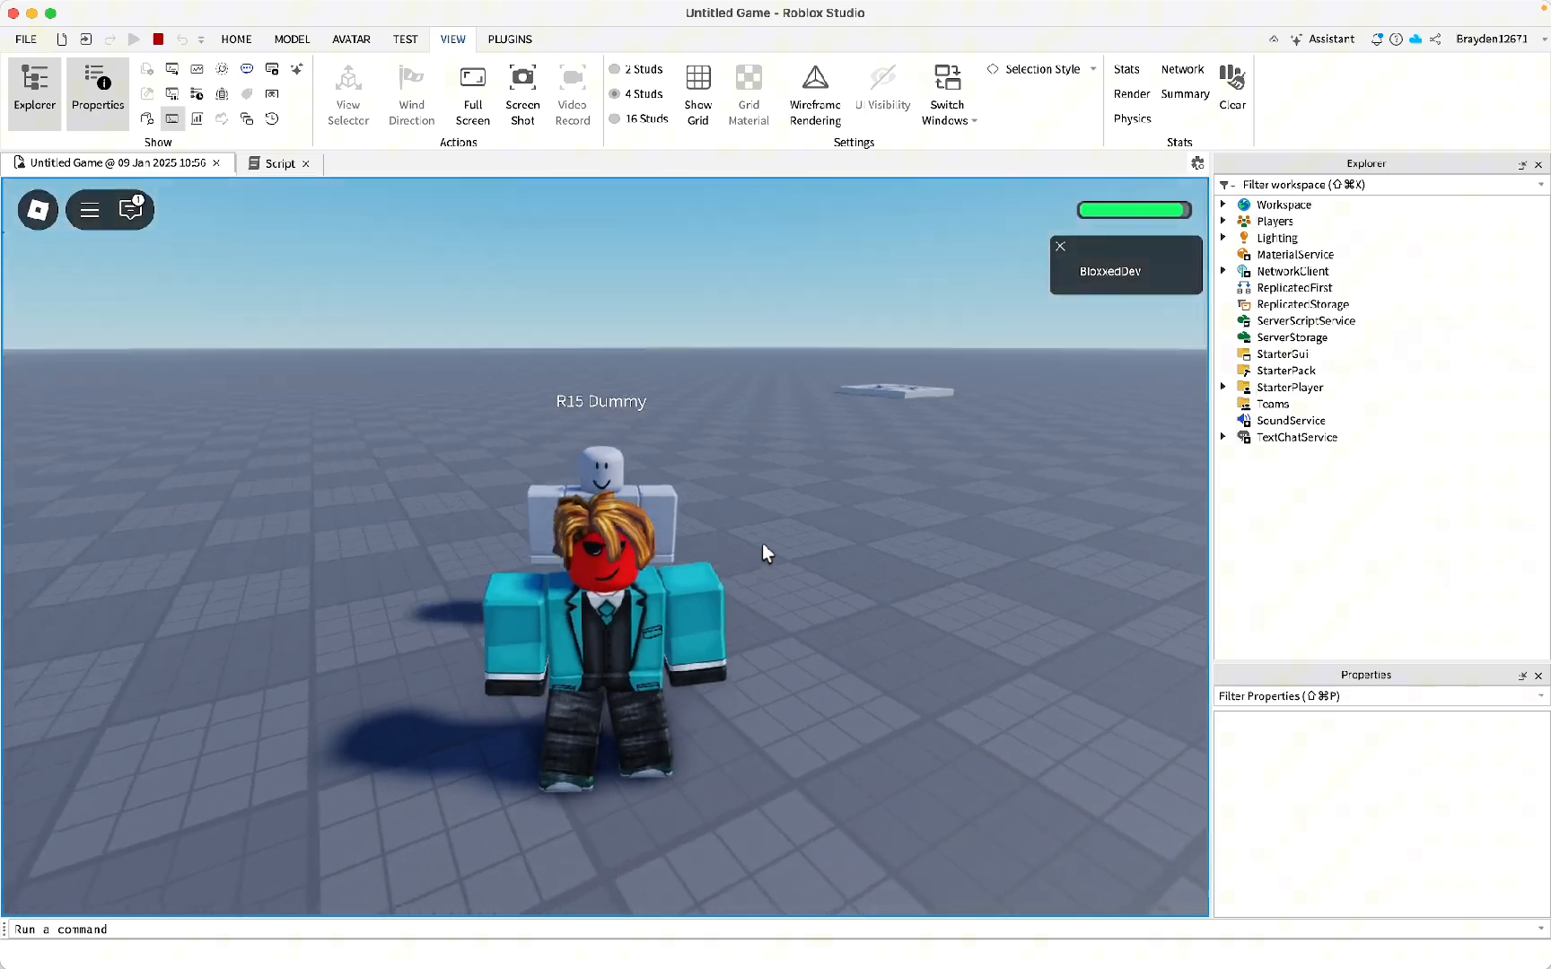
Step: End the playtest once the R15 Dummy has closed in behind the player
click(157, 40)
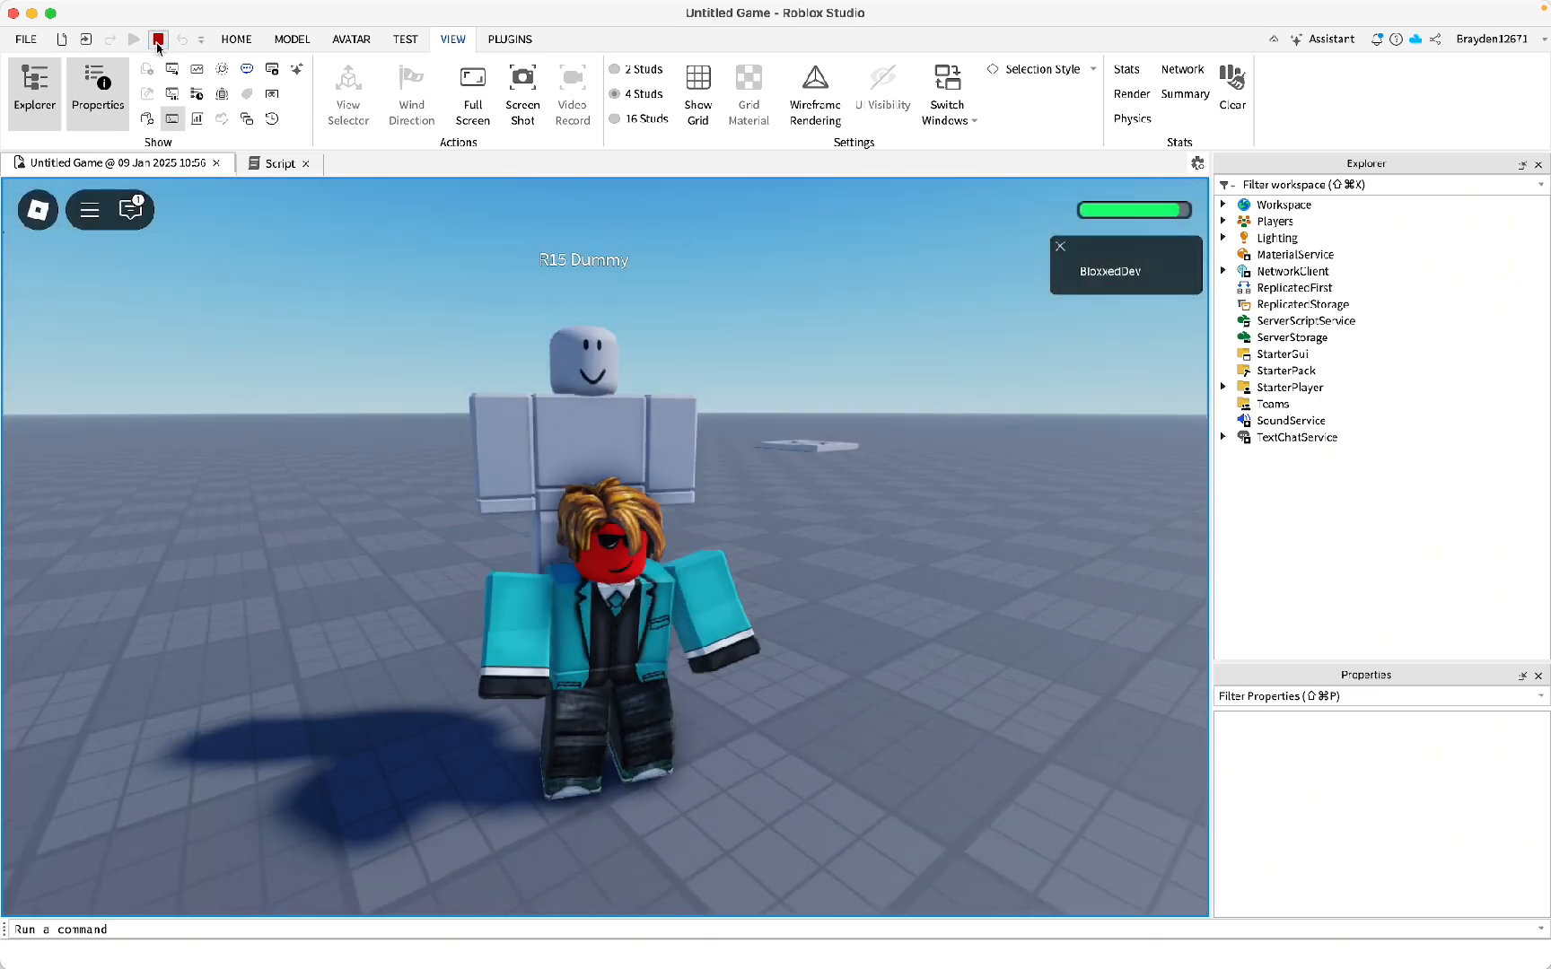